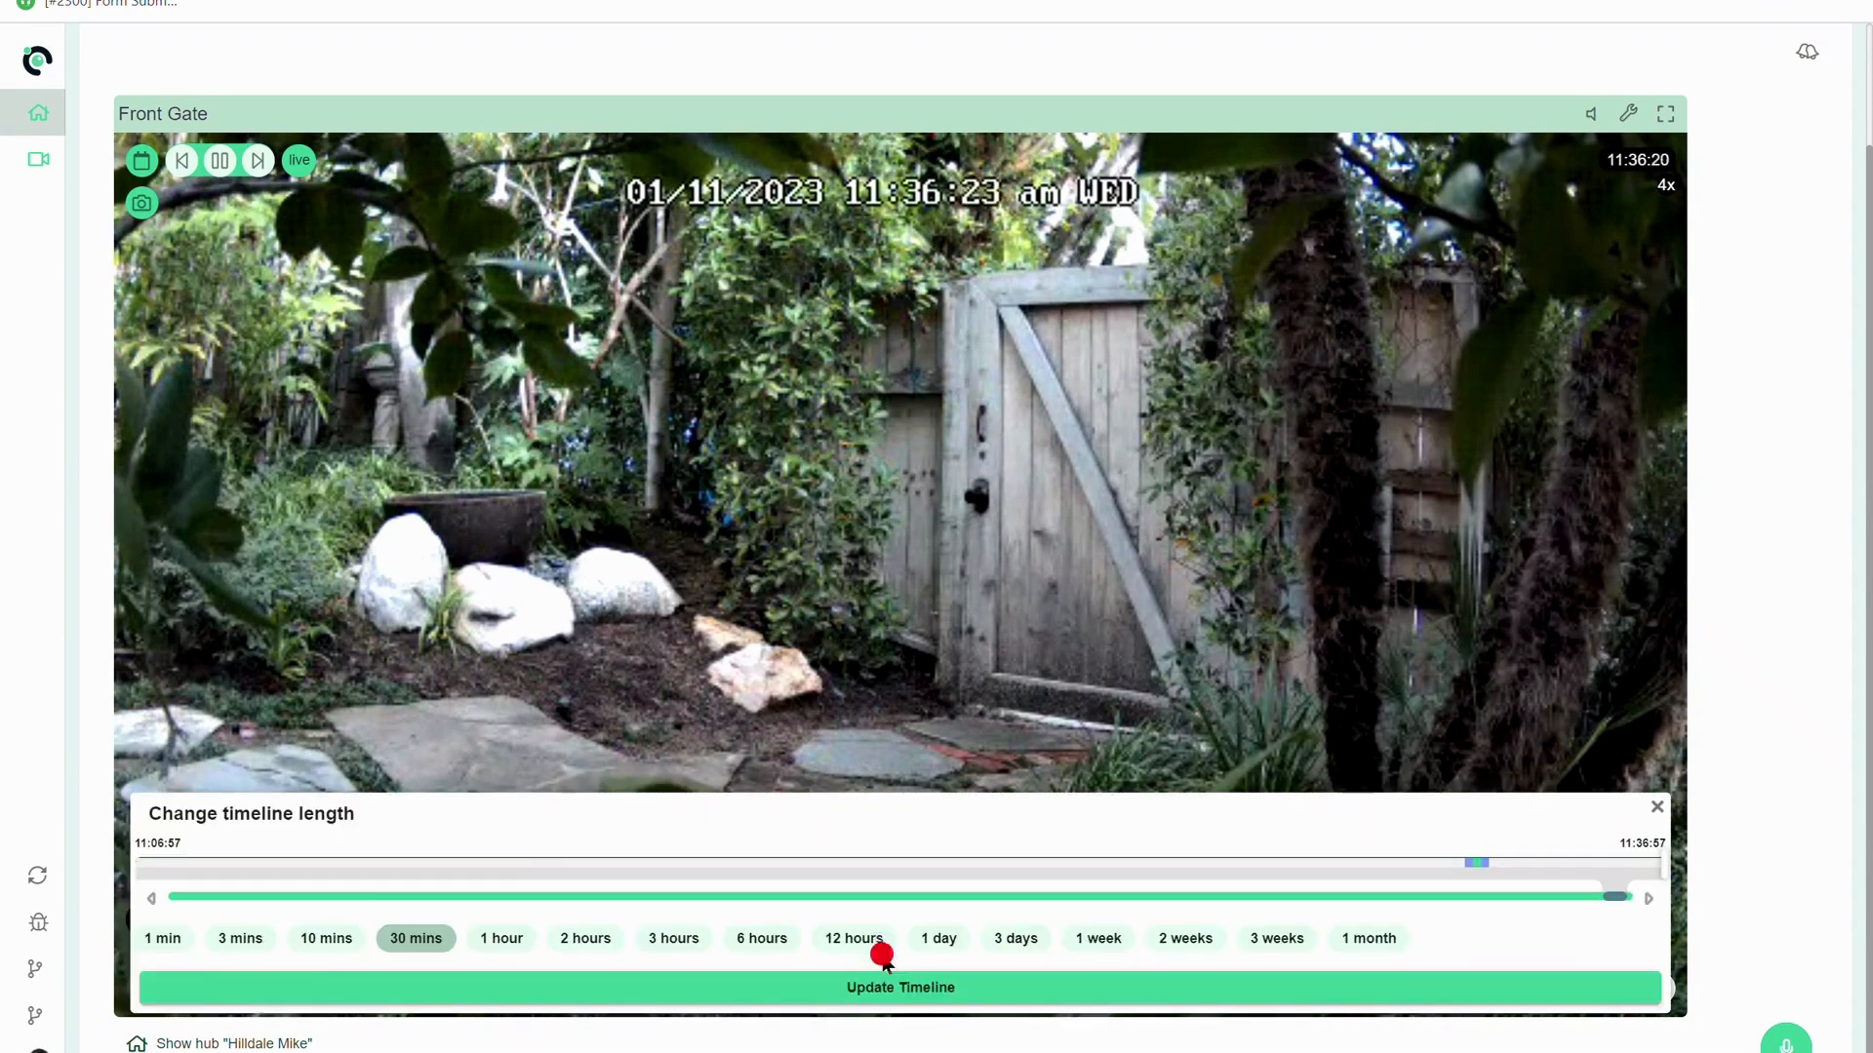
Step: Preview a 10-minute timeline length, then close the panel keeping the 30-minute Front Gate timeline
{"action": "left_click", "coordinate": [325, 937]}
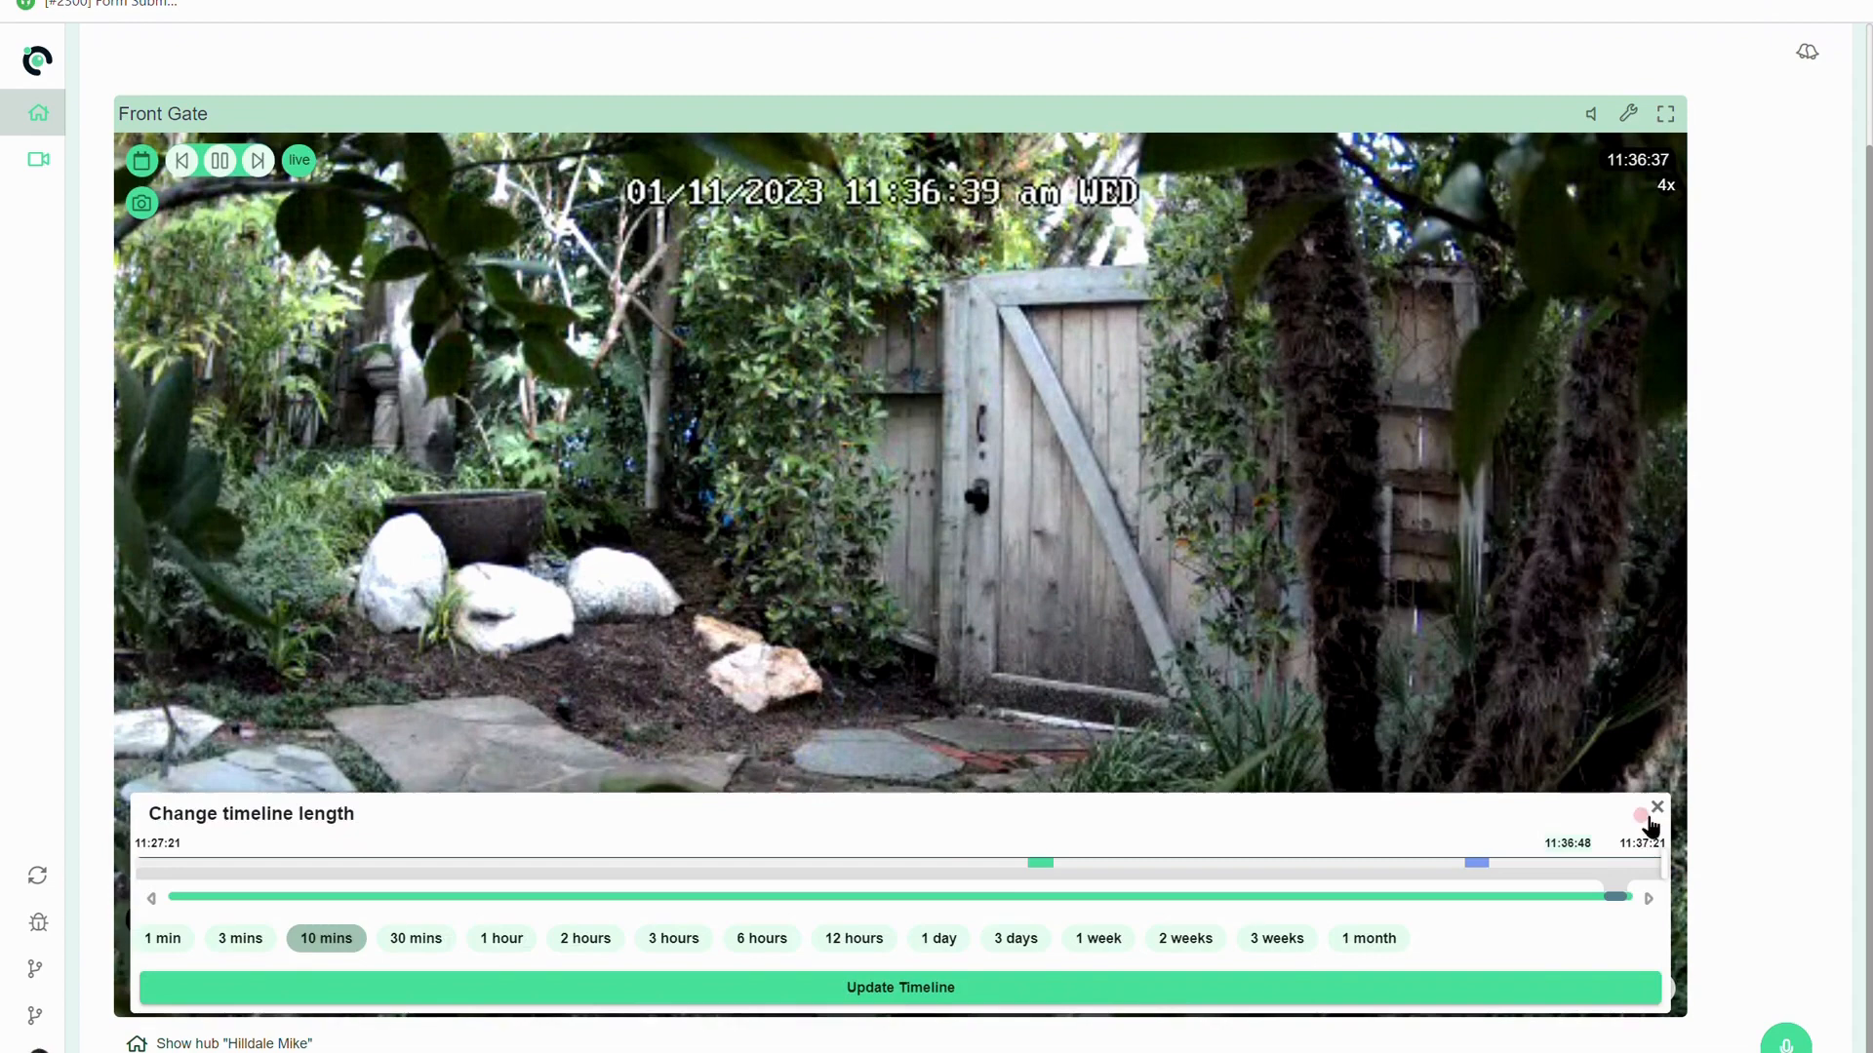
{"action": "left_click", "coordinate": [1656, 807]}
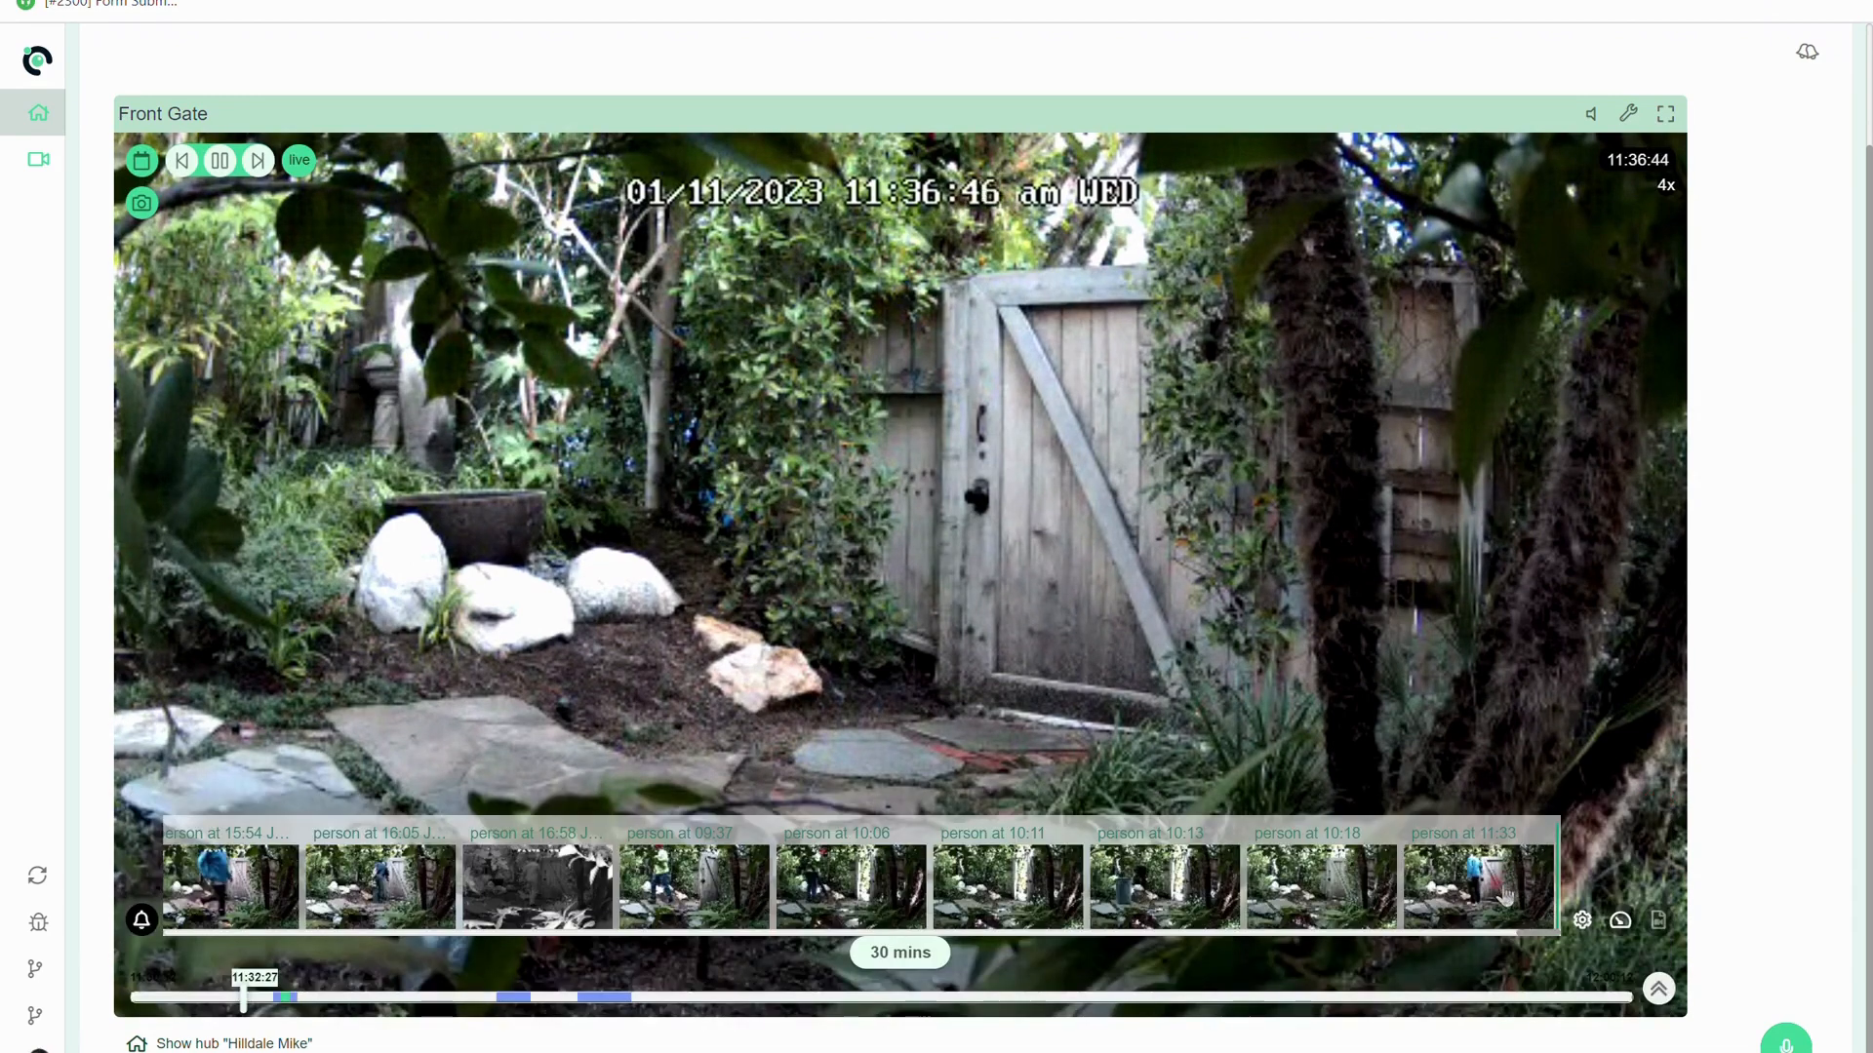
Step: Collapse the person-event thumbnail strip and start marking a clip on the timeline
{"action": "left_click", "coordinate": [1478, 887]}
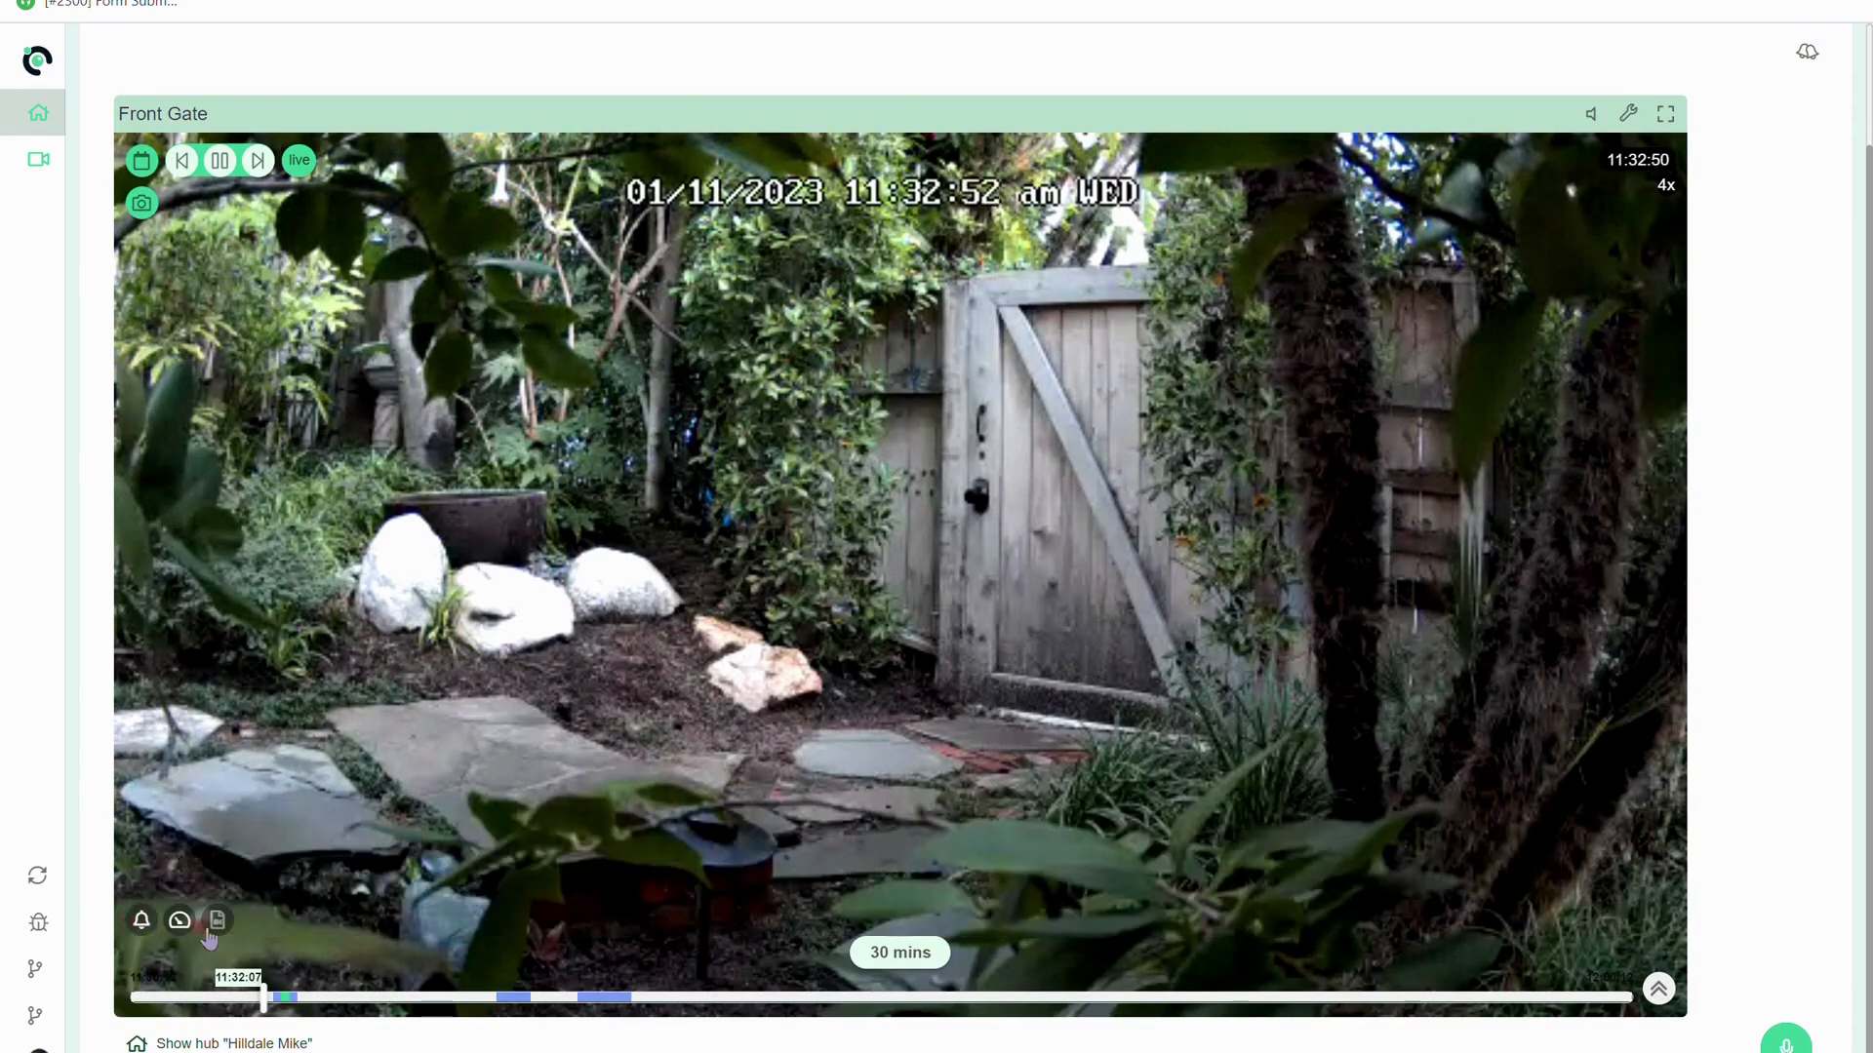
{"action": "left_click", "coordinate": [217, 921]}
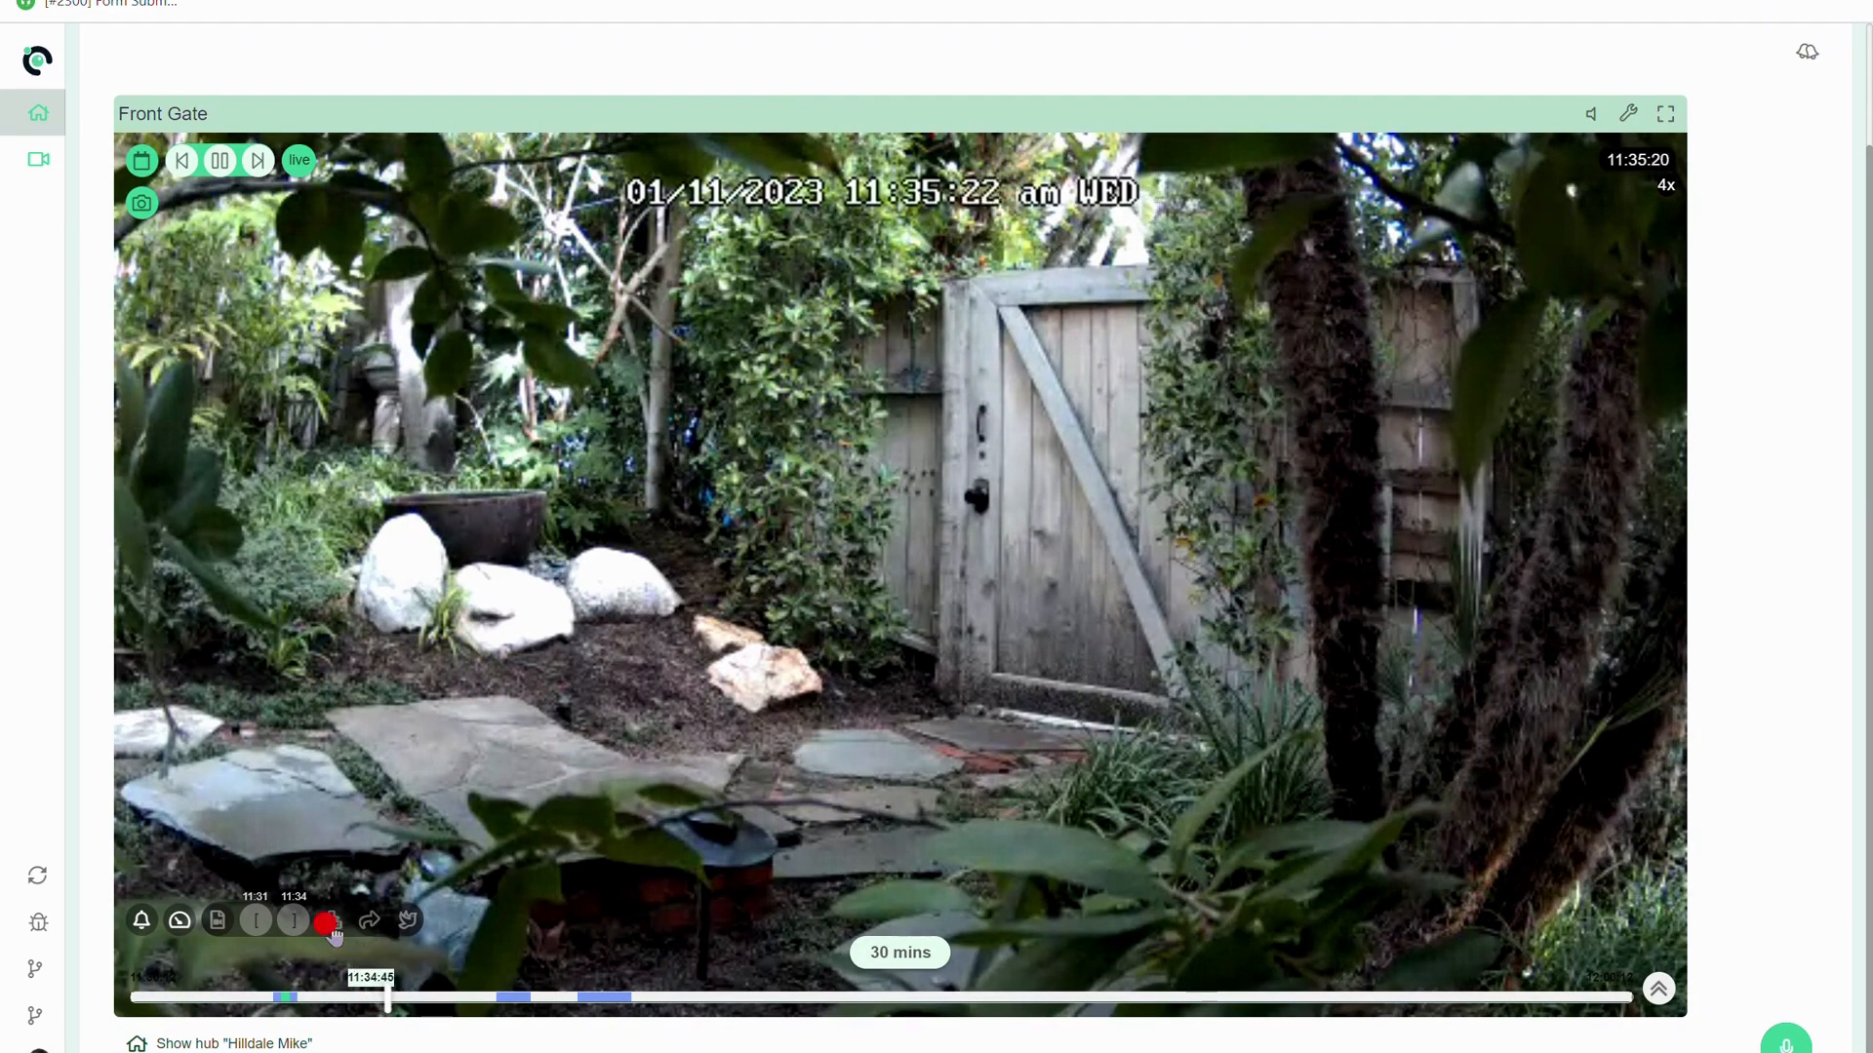
Step: Untick All footage in one file in the 11:31–11:34 clip's download options, cancel, and choose Share instead
{"action": "left_click", "coordinate": [330, 921]}
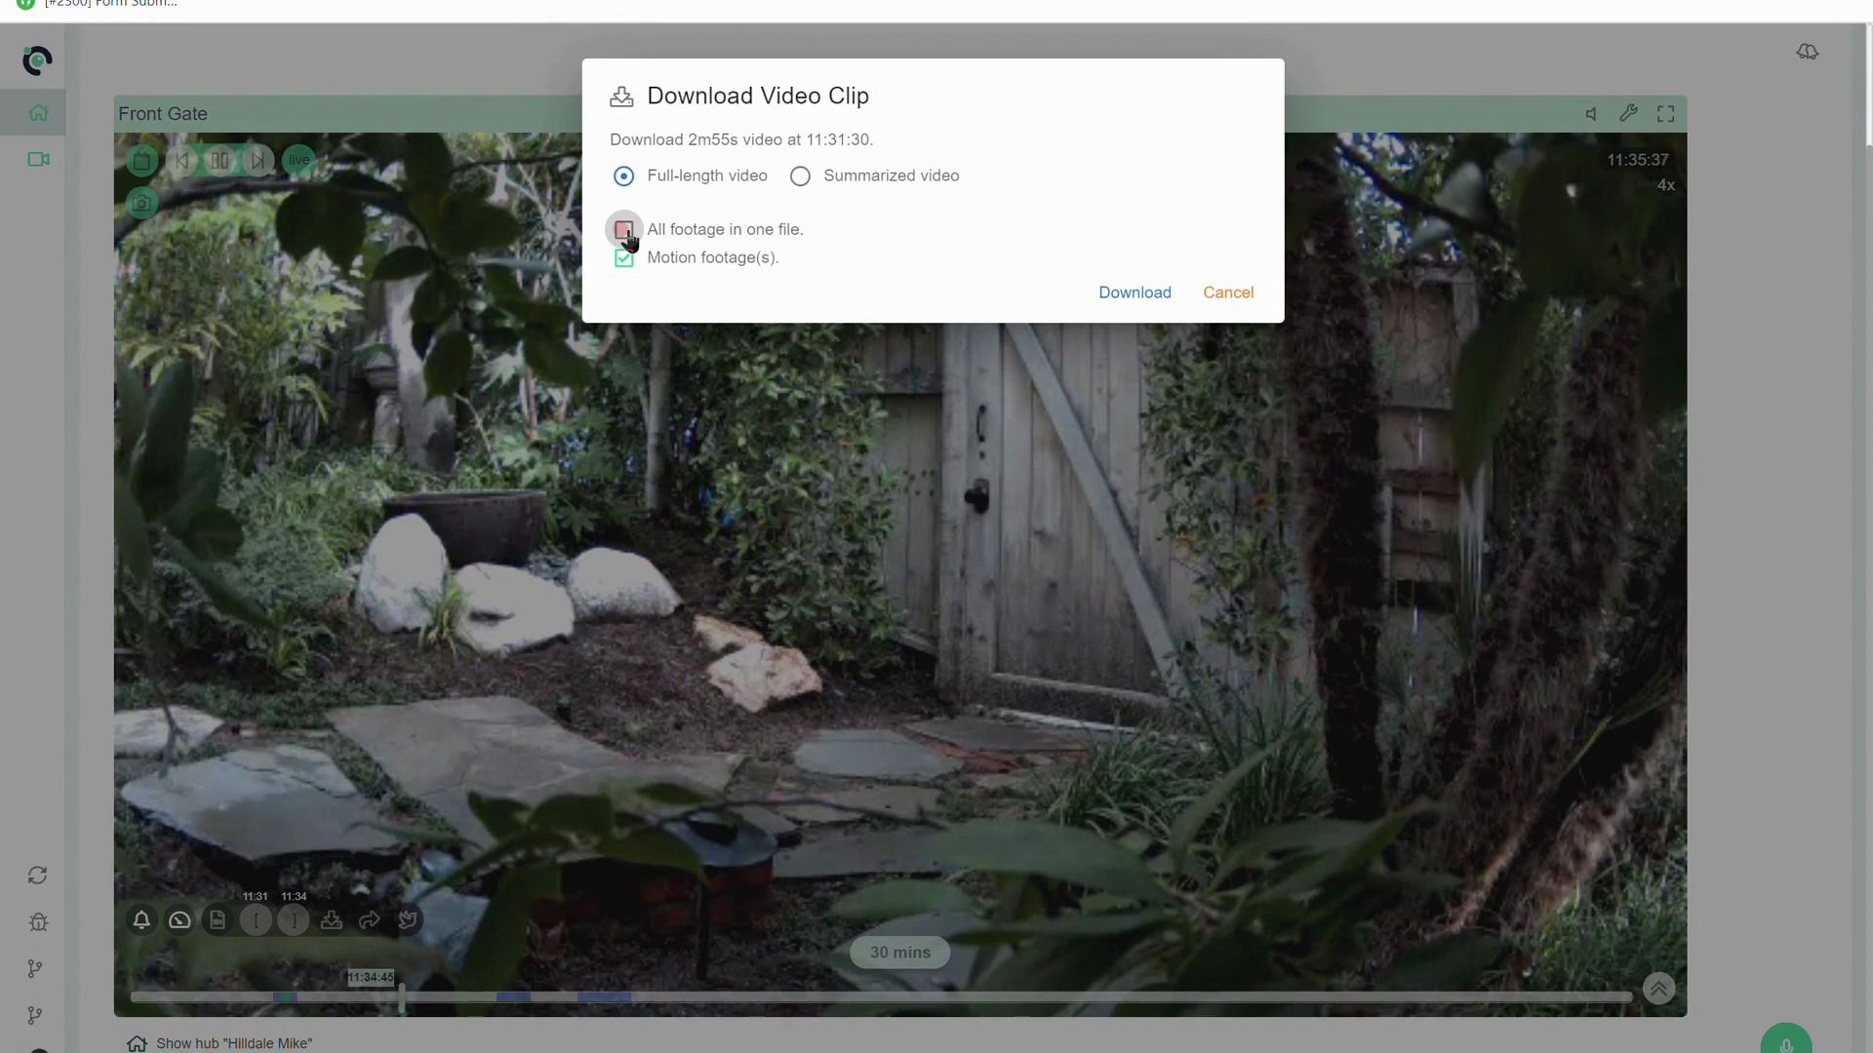
{"action": "left_click", "coordinate": [624, 229]}
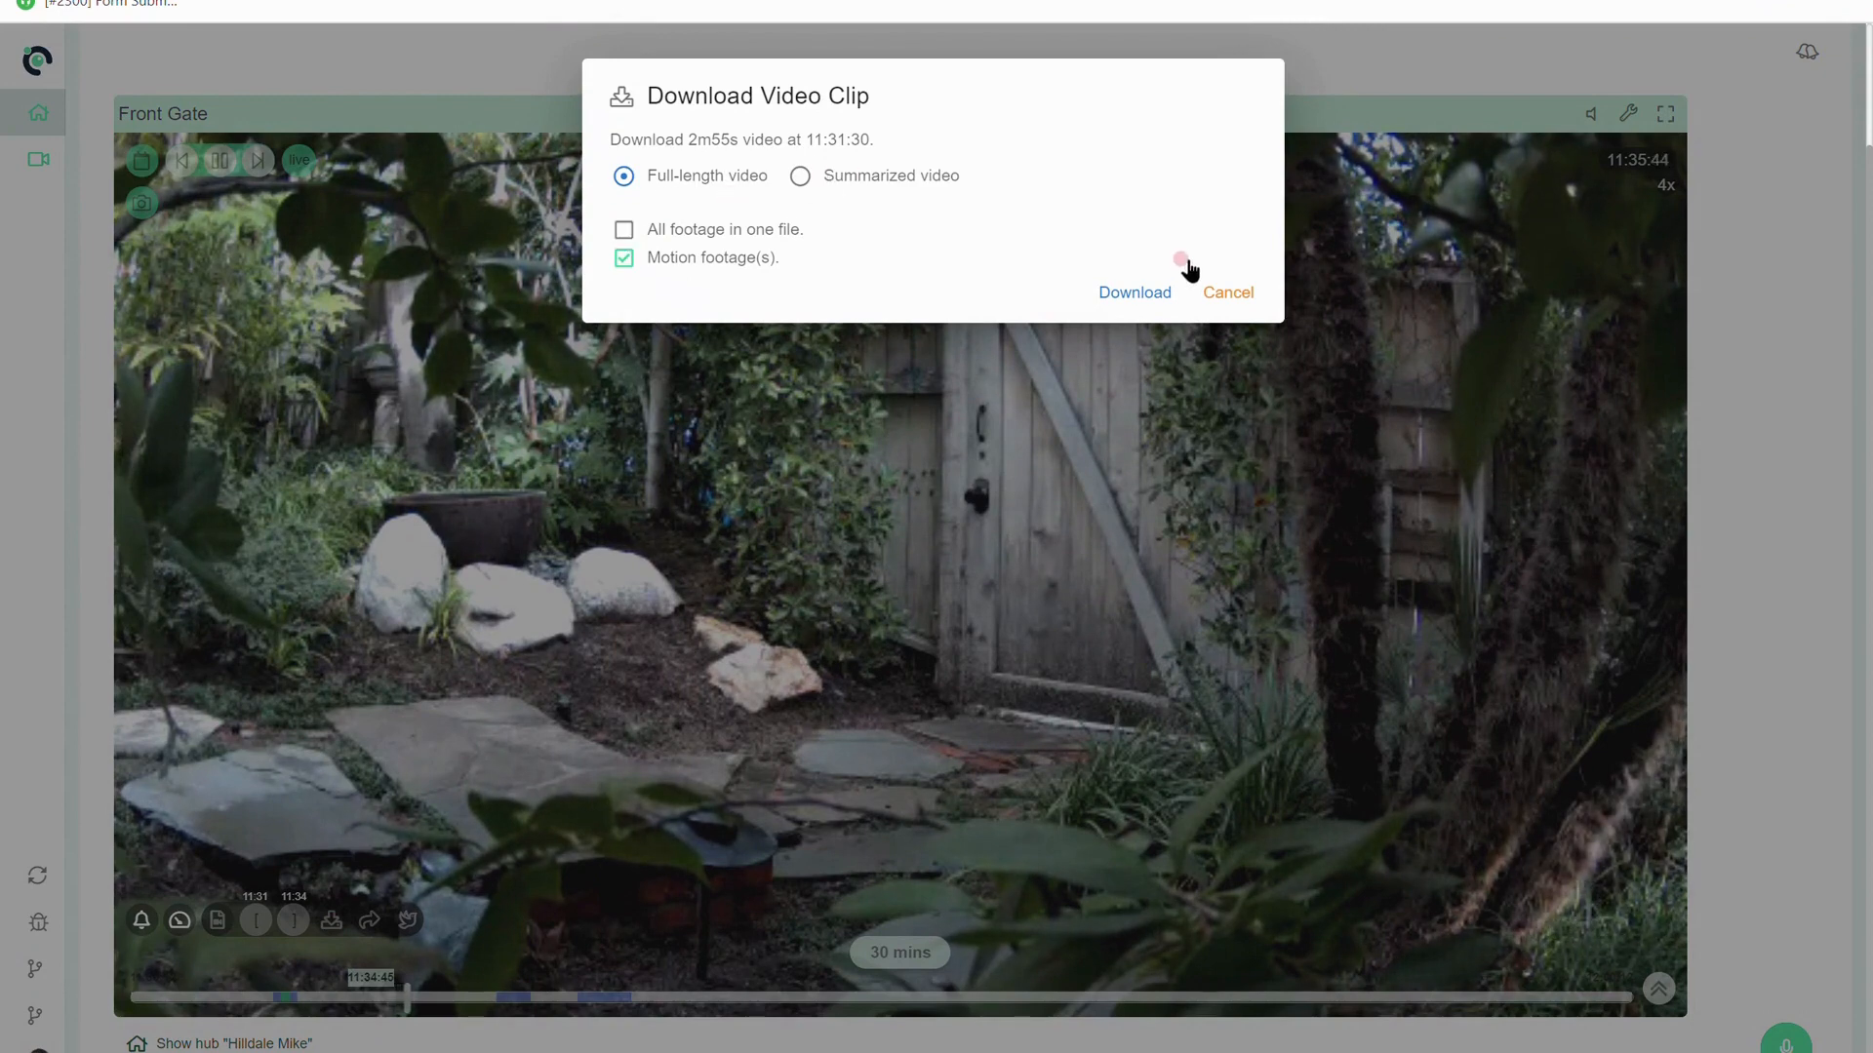
{"action": "left_click", "coordinate": [1227, 293]}
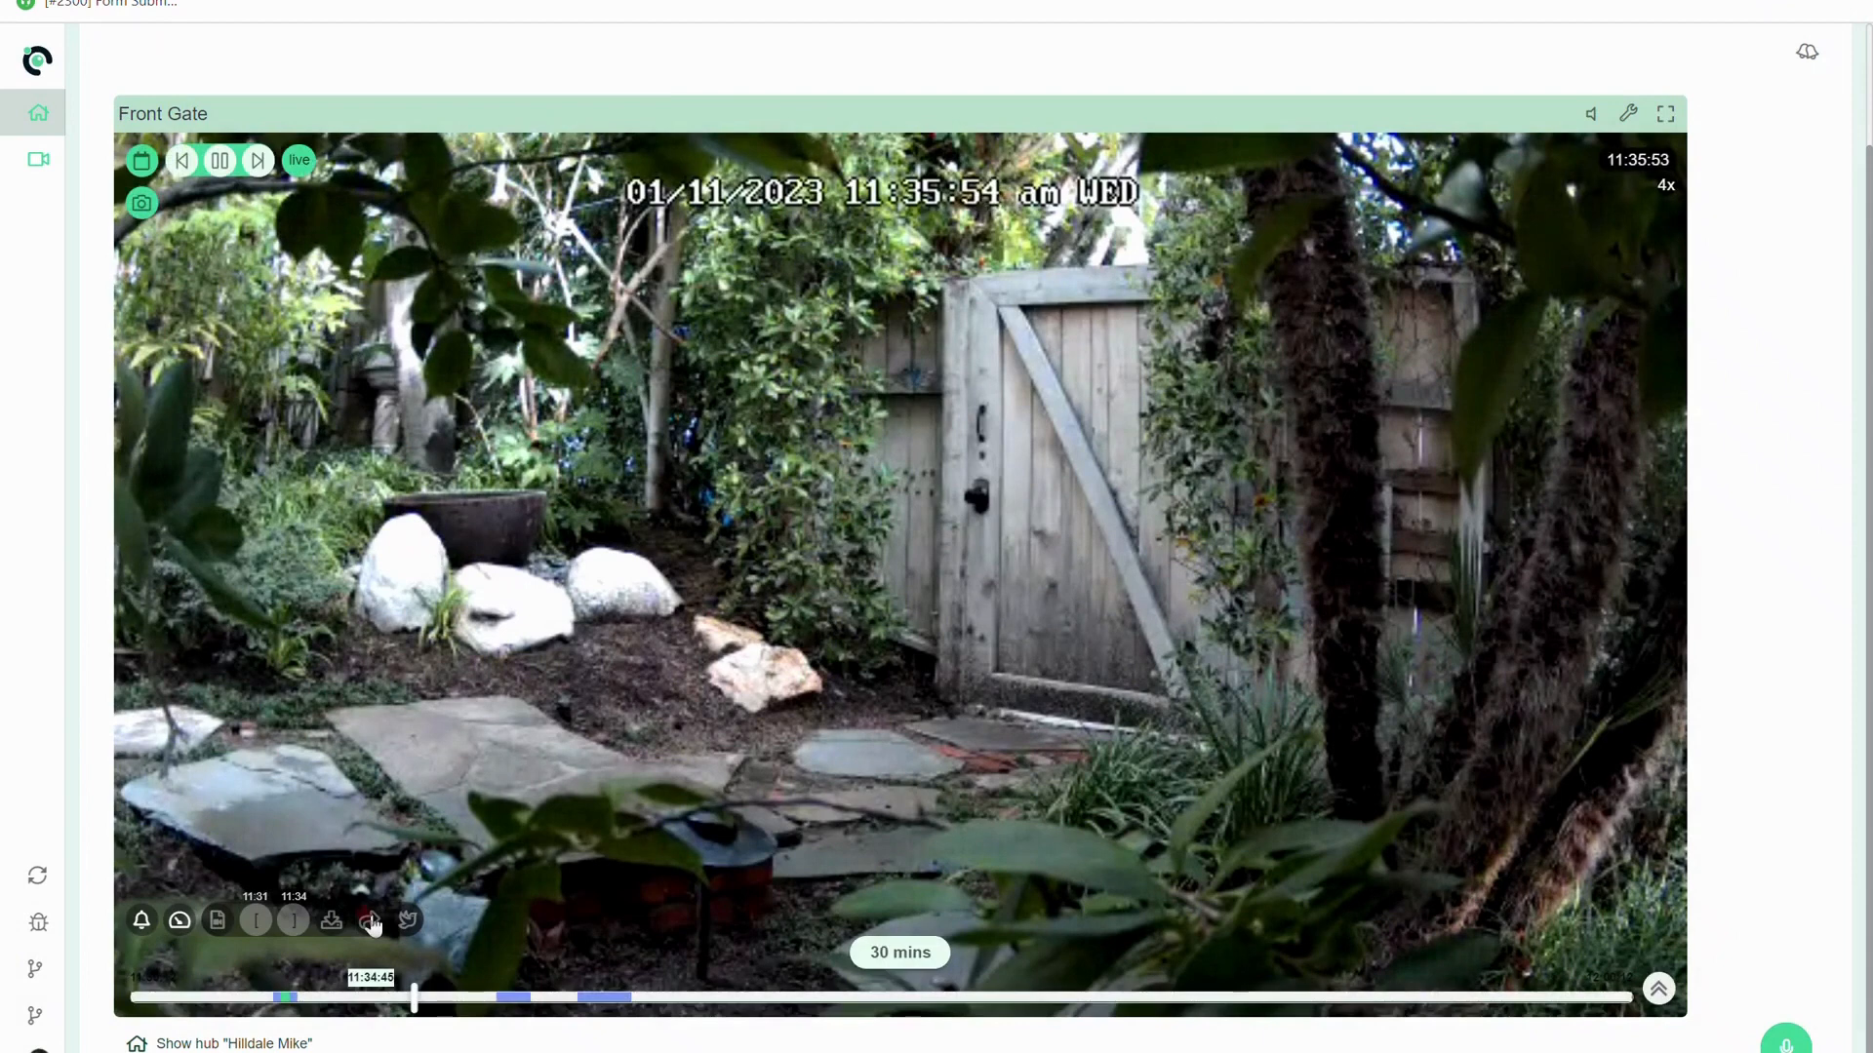
{"action": "left_click", "coordinate": [371, 920]}
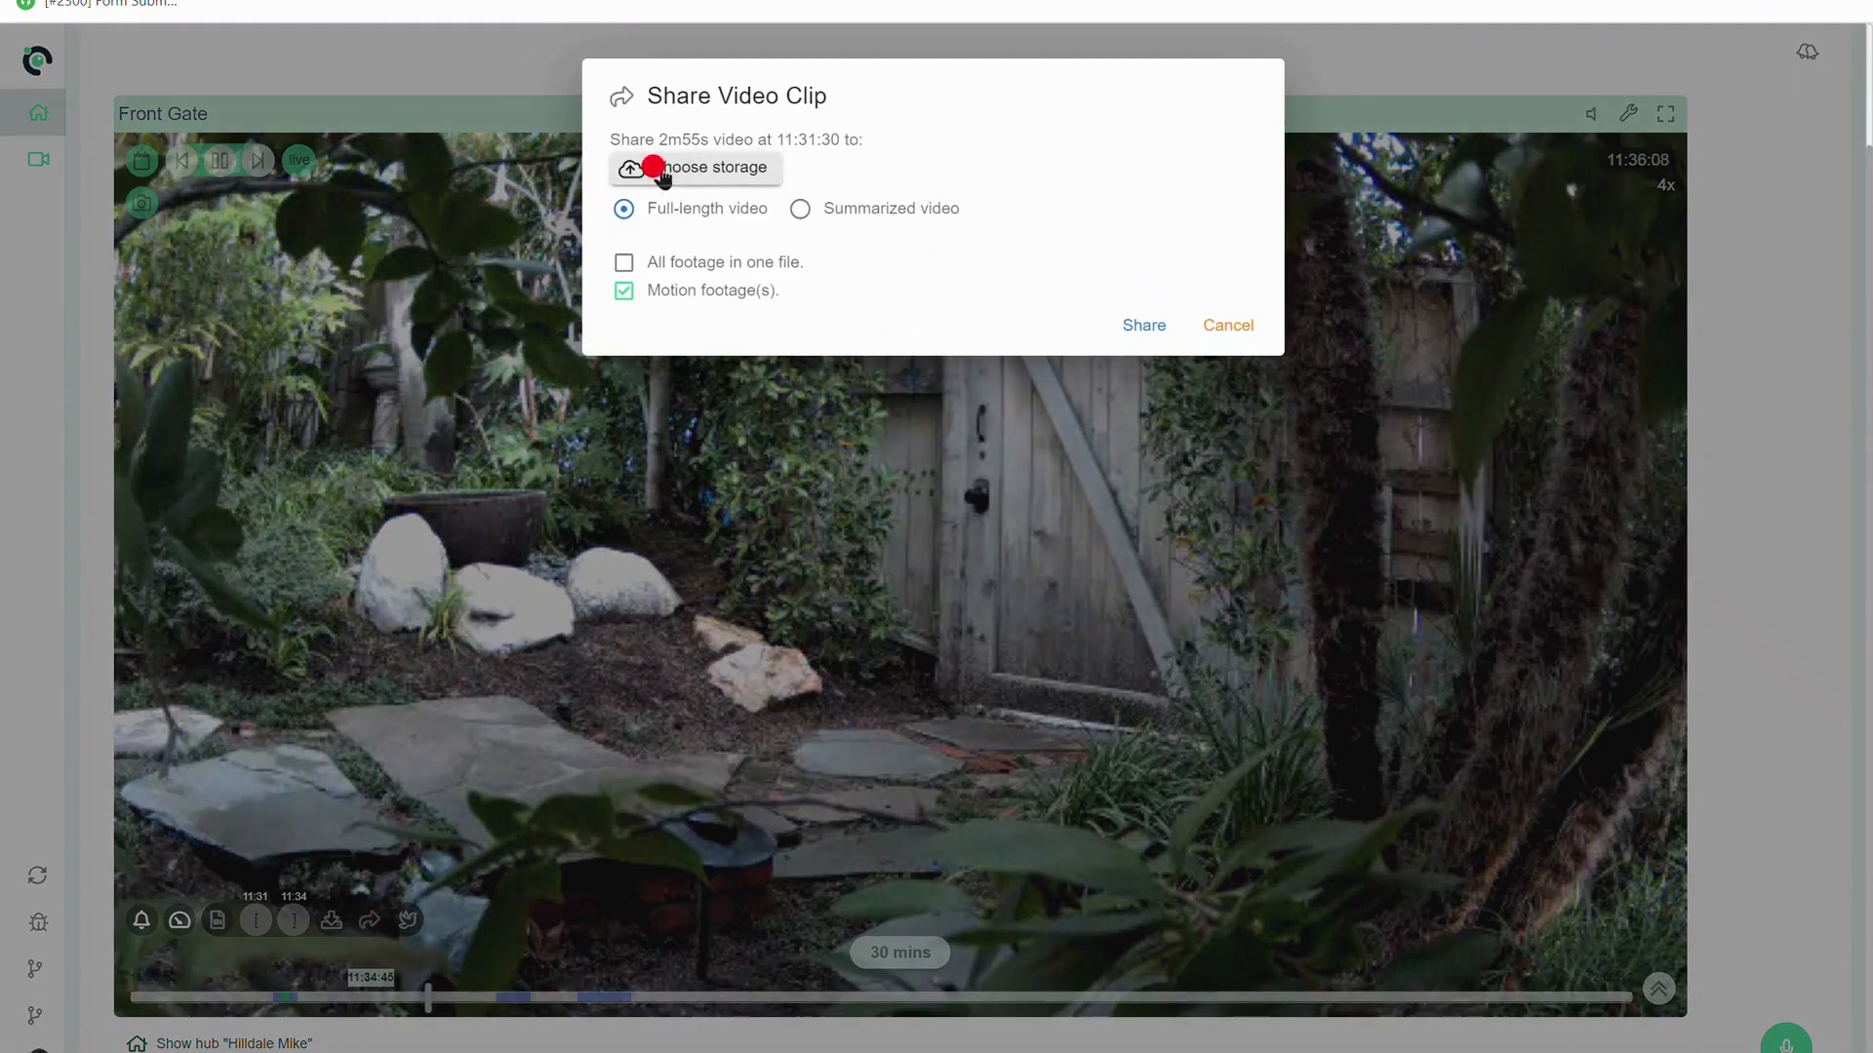
Step: Pick Google Drive as storage and enable also sharing with Camect, Inc., keeping Motion footage(s)
{"action": "left_click", "coordinate": [693, 167]}
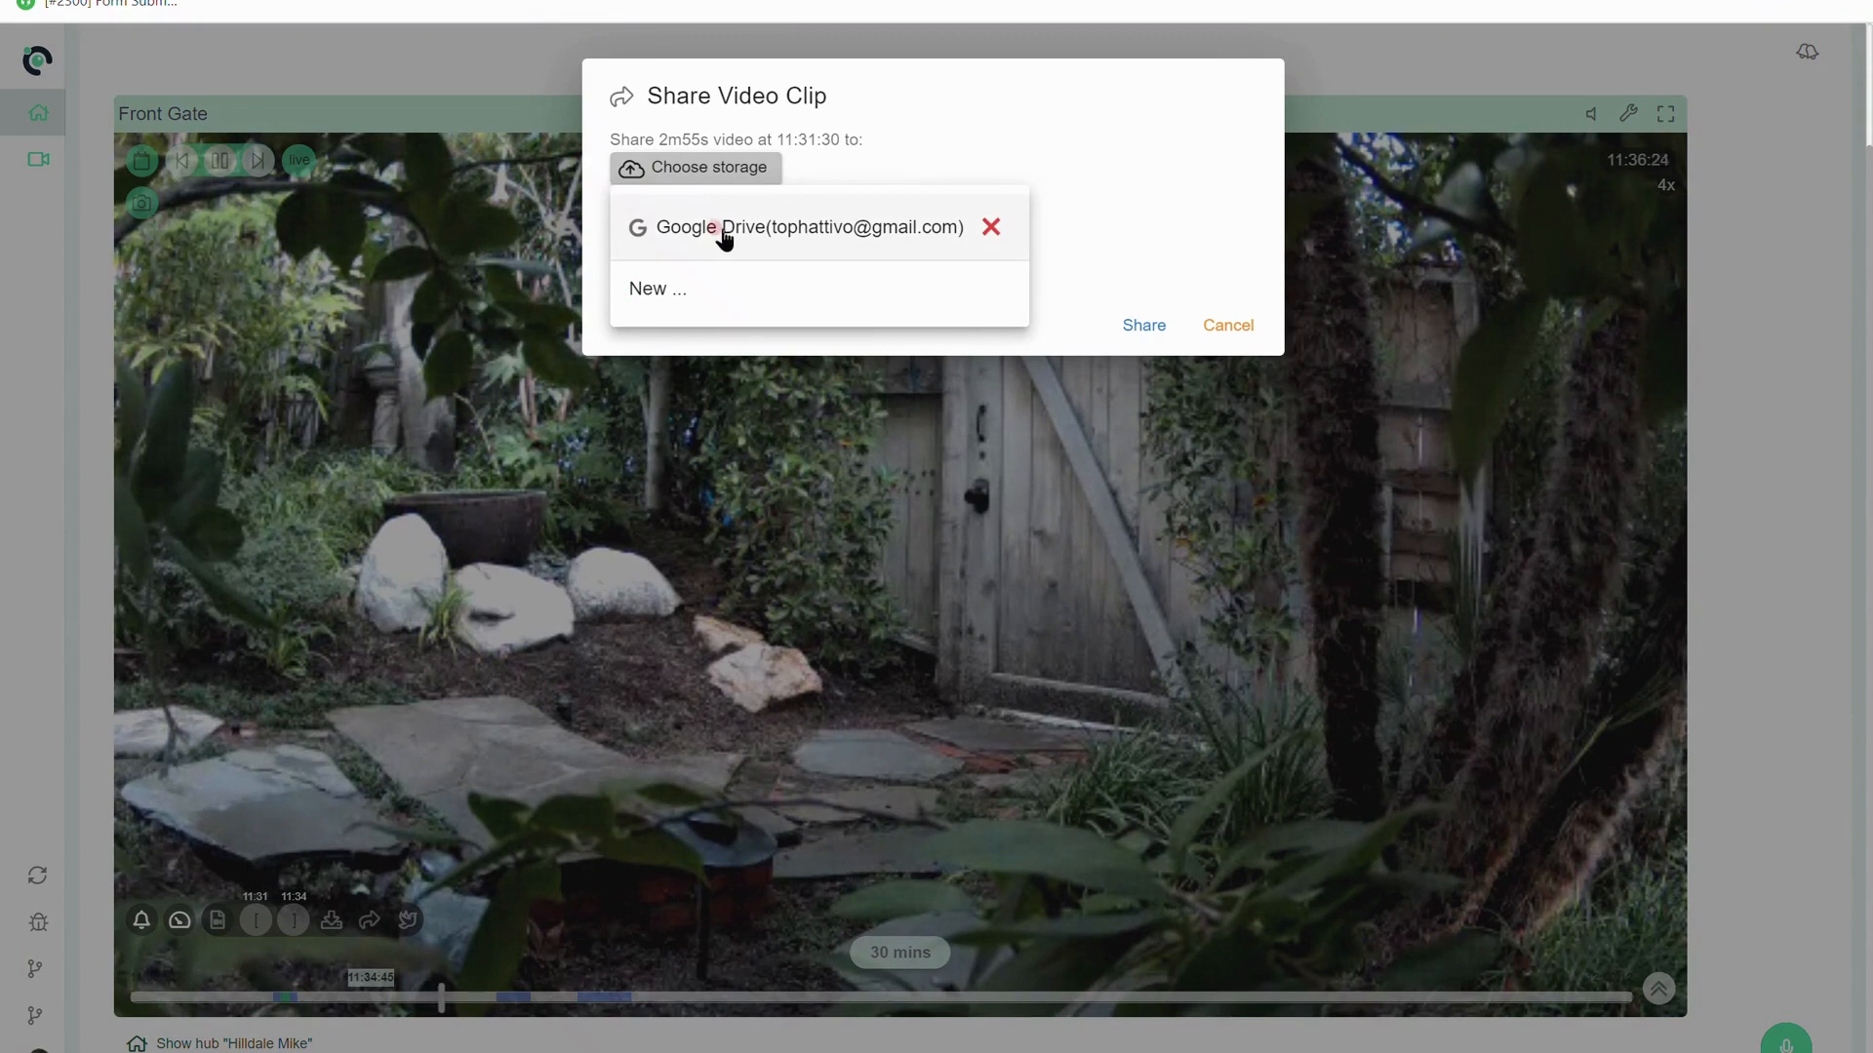
{"action": "left_click", "coordinate": [810, 228]}
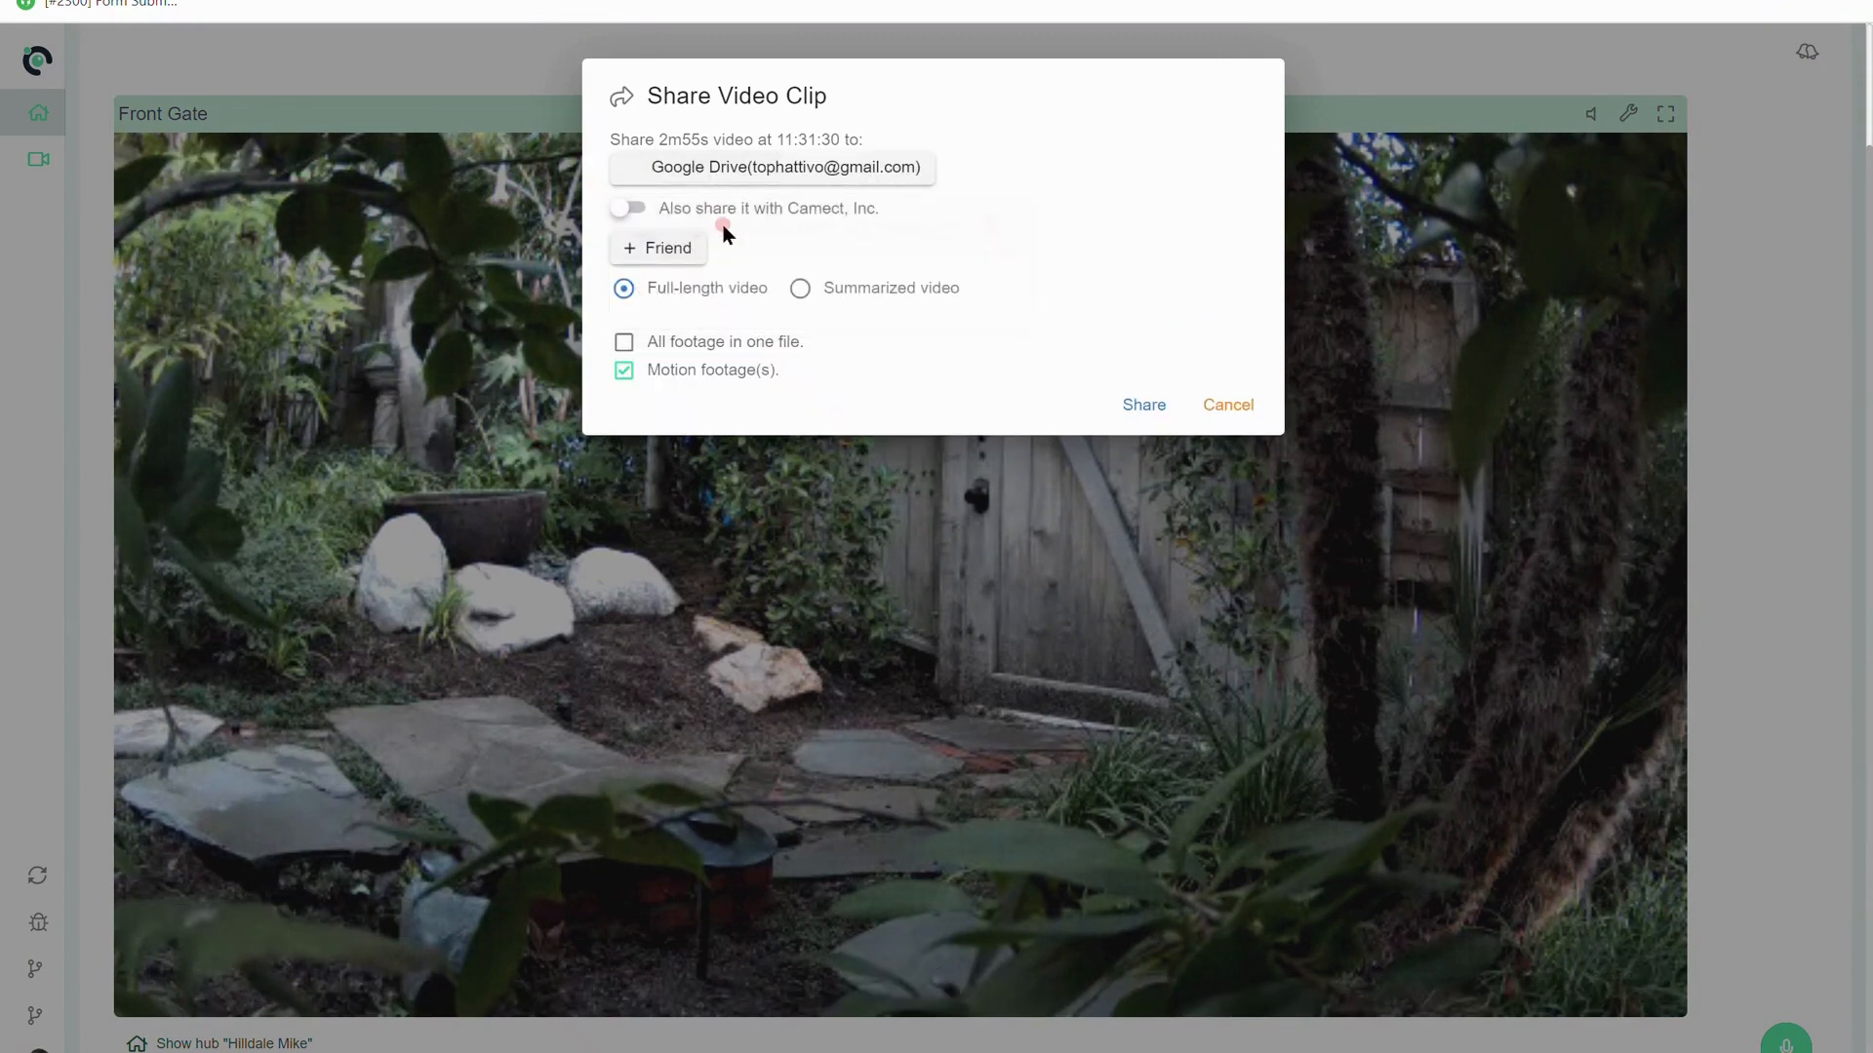
{"action": "mouse_move", "coordinate": [701, 211]}
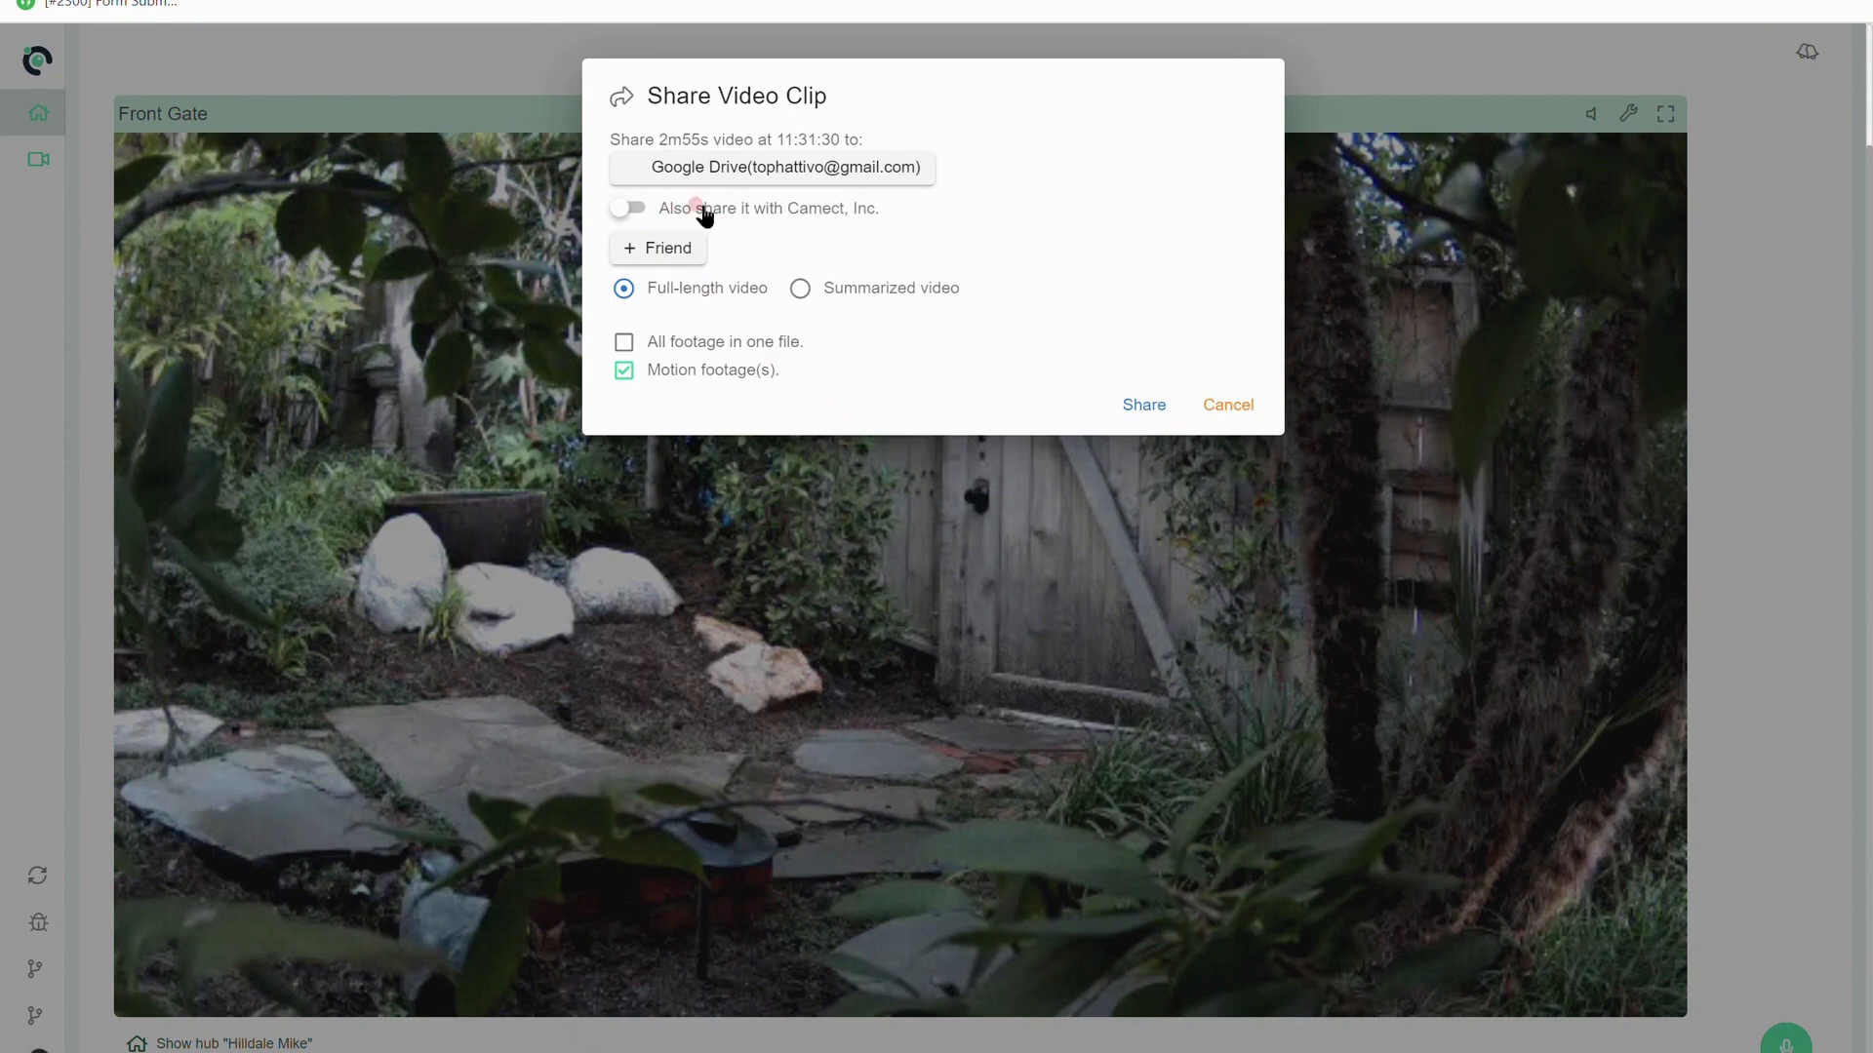
{"action": "left_click", "coordinate": [631, 208]}
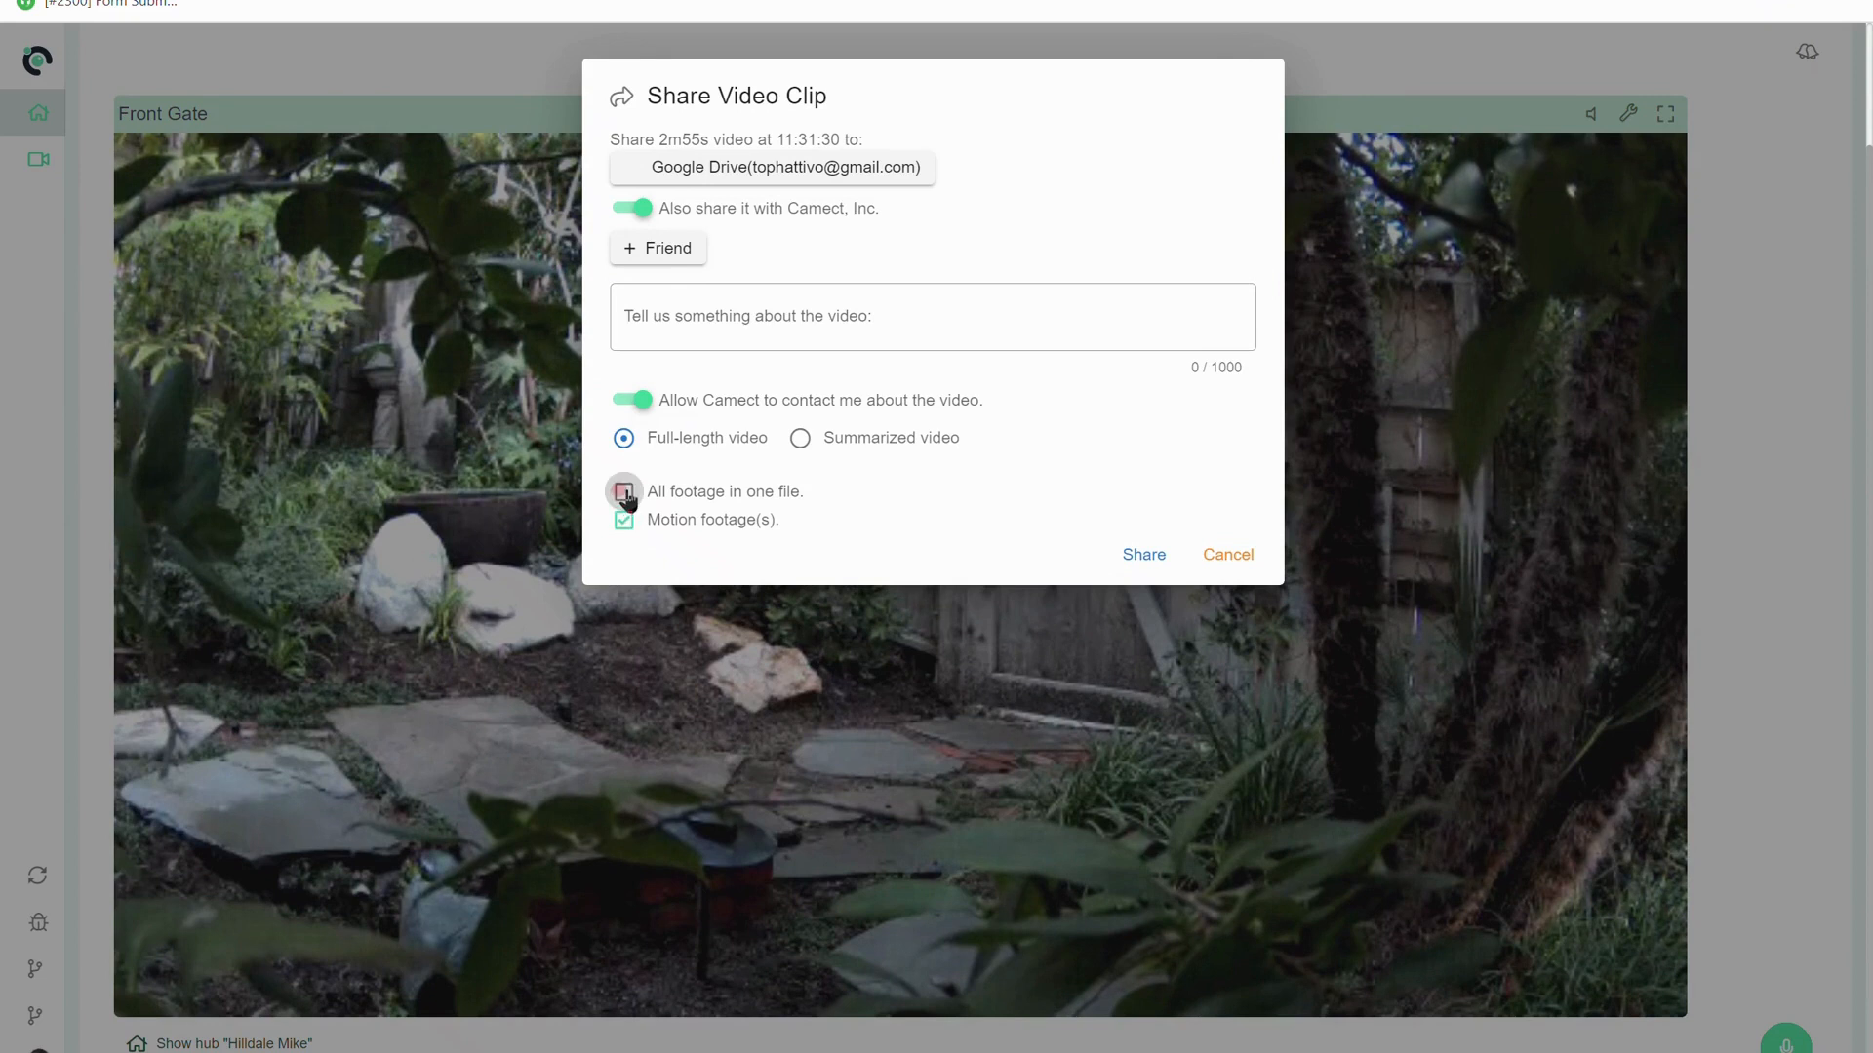
{"action": "left_click", "coordinate": [624, 492]}
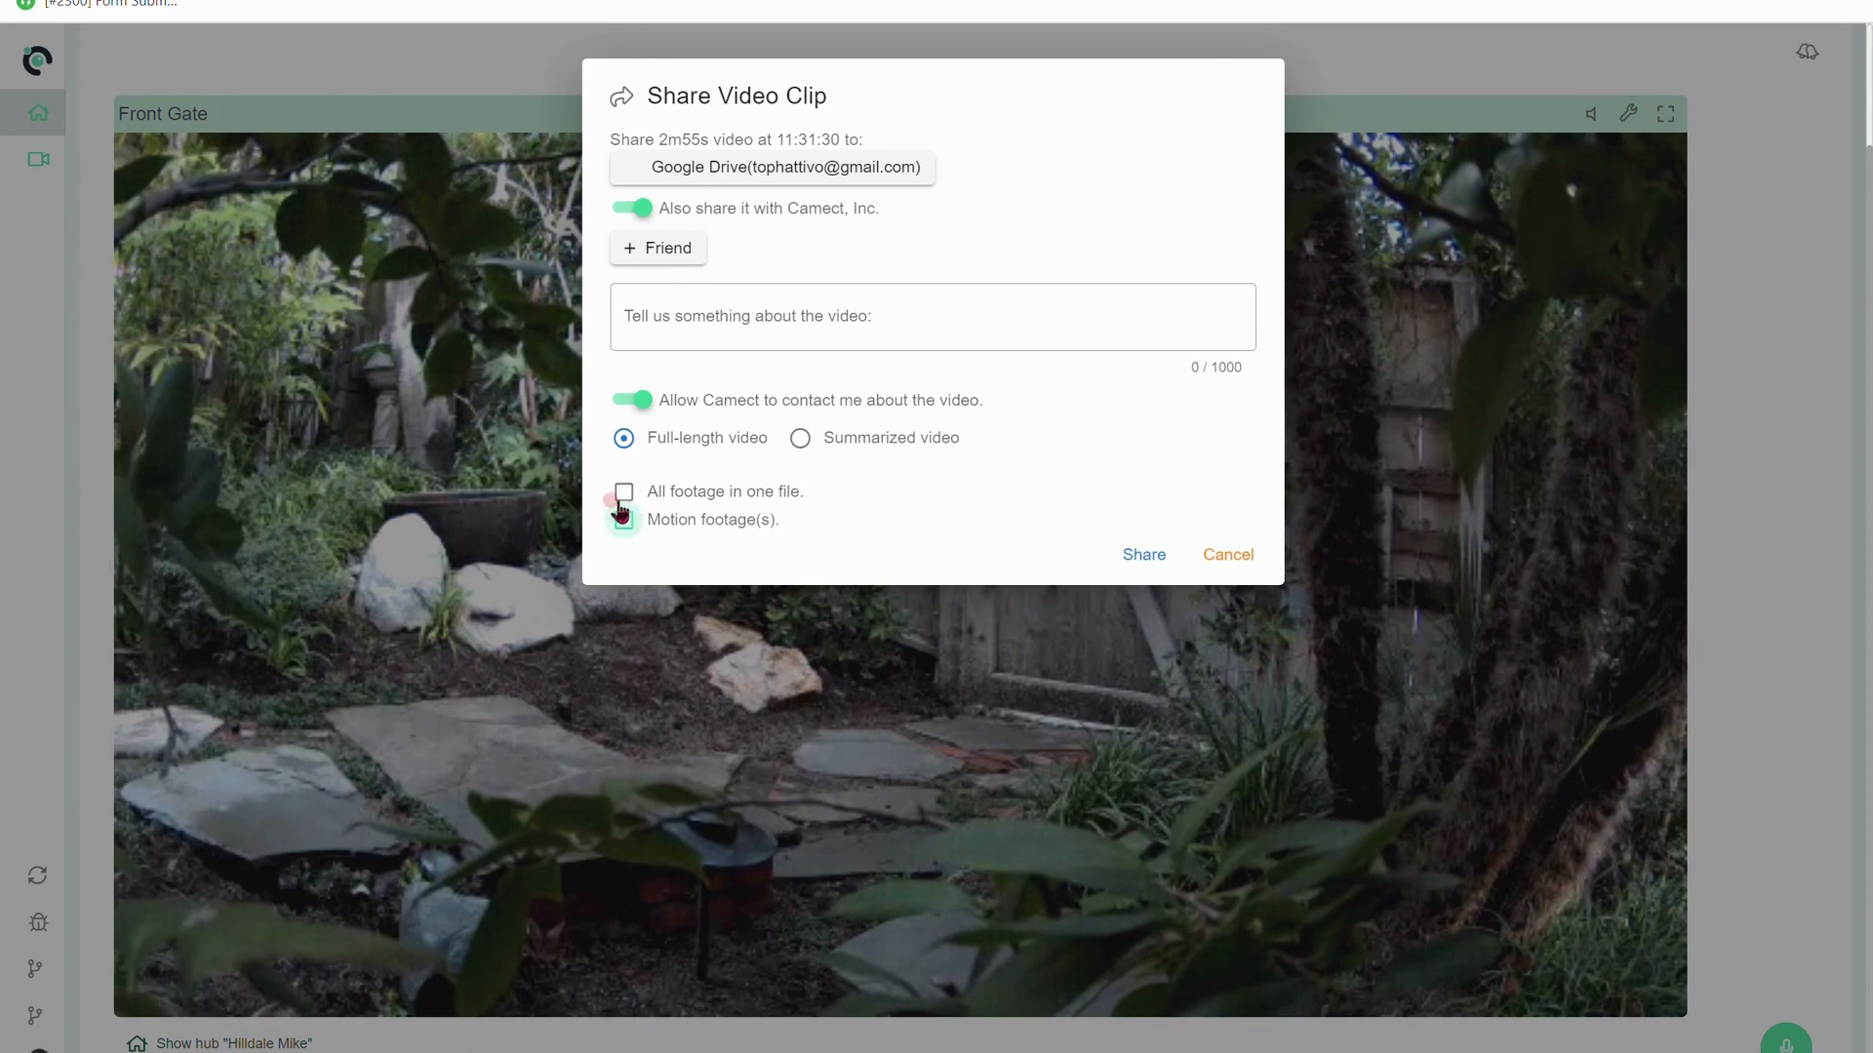